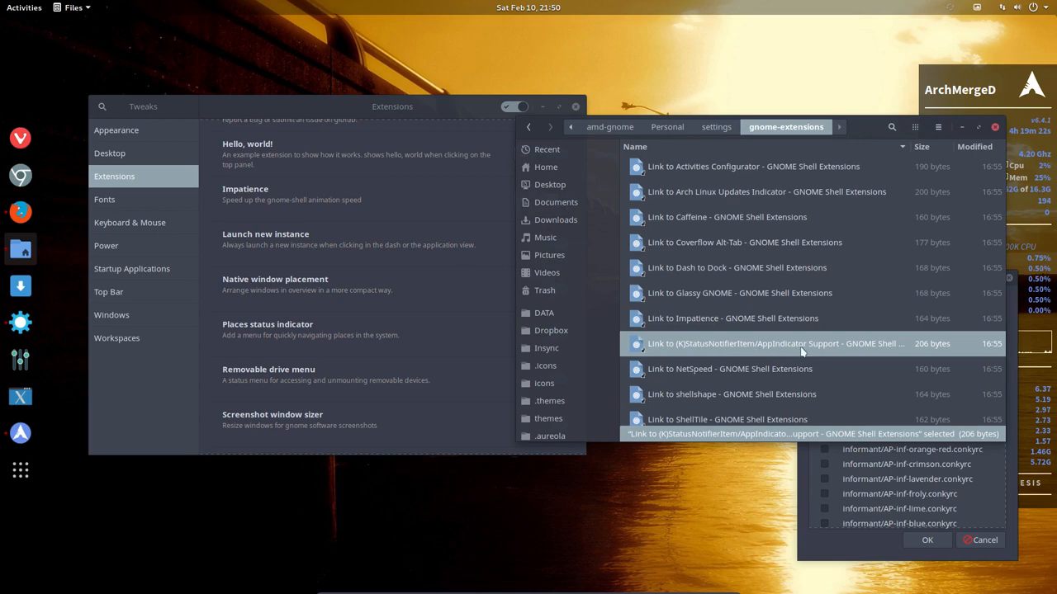
Step: Select the 'Link to NetSpeed - GNOME Shell Extensions' shortcut in the gnome-extensions folder
{"action": "left_click", "coordinate": [978, 8]}
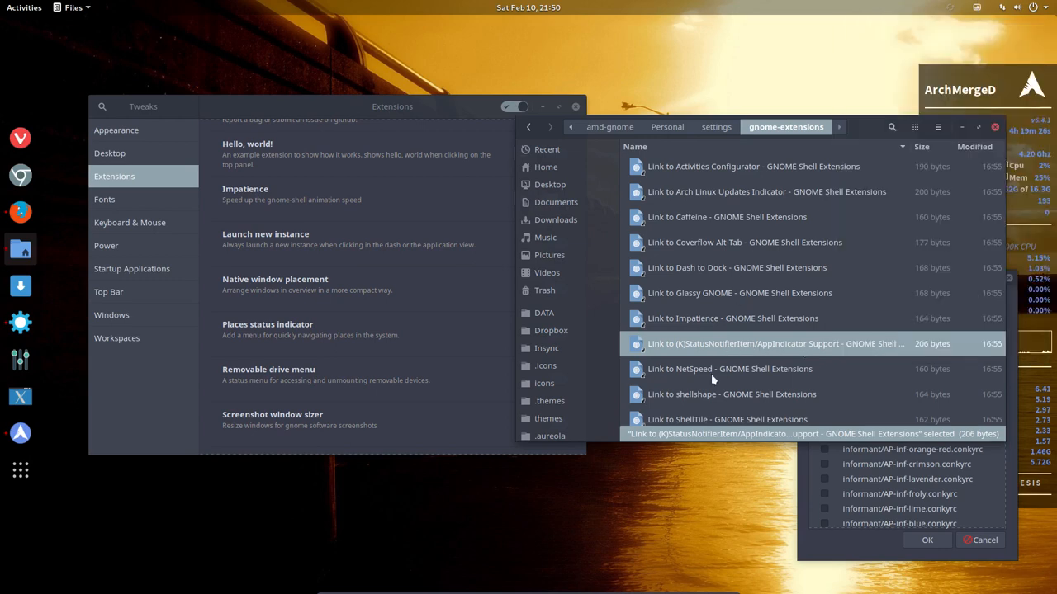
{"action": "left_click", "coordinate": [729, 369]}
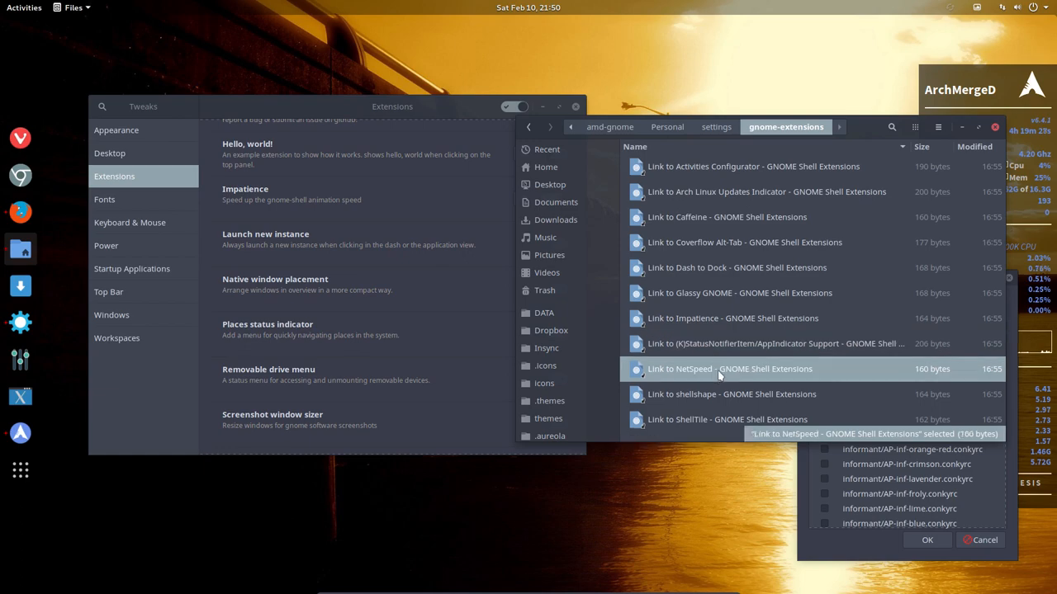
Step: Open the NetSpeed page in Firefox and switch the extension on to install it
{"action": "double_click", "coordinate": [729, 369]}
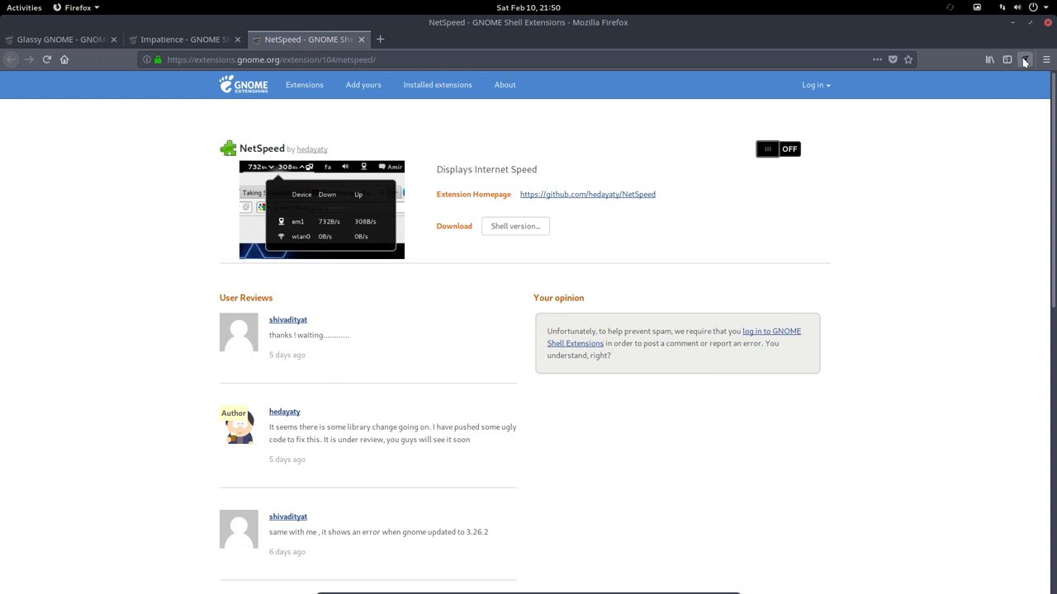
{"action": "left_click", "coordinate": [777, 149]}
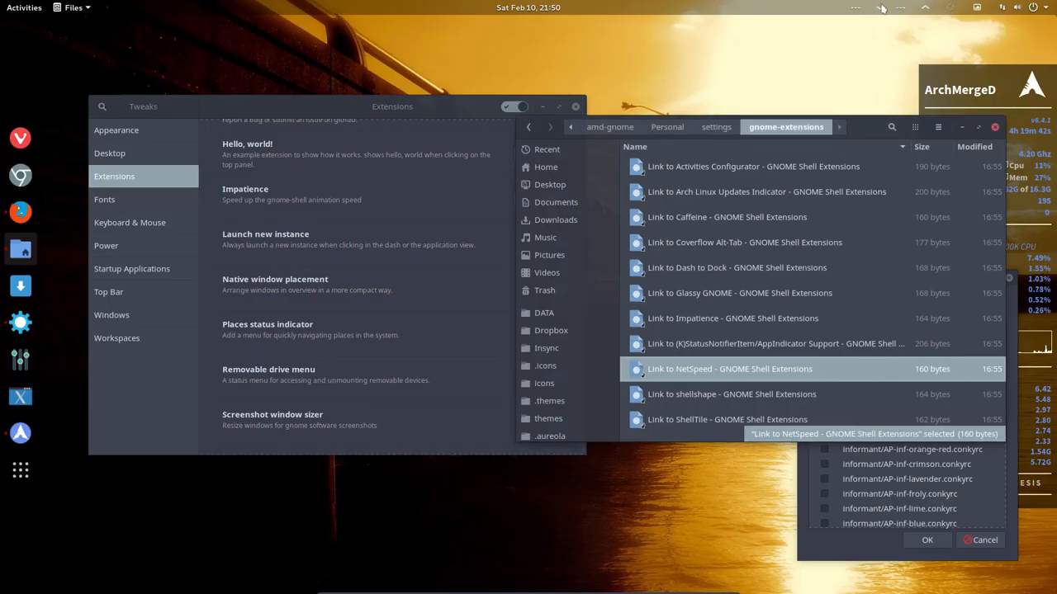
Step: Open NetSpeed's Preferences window from its top-bar indicator
{"action": "left_click", "coordinate": [901, 8]}
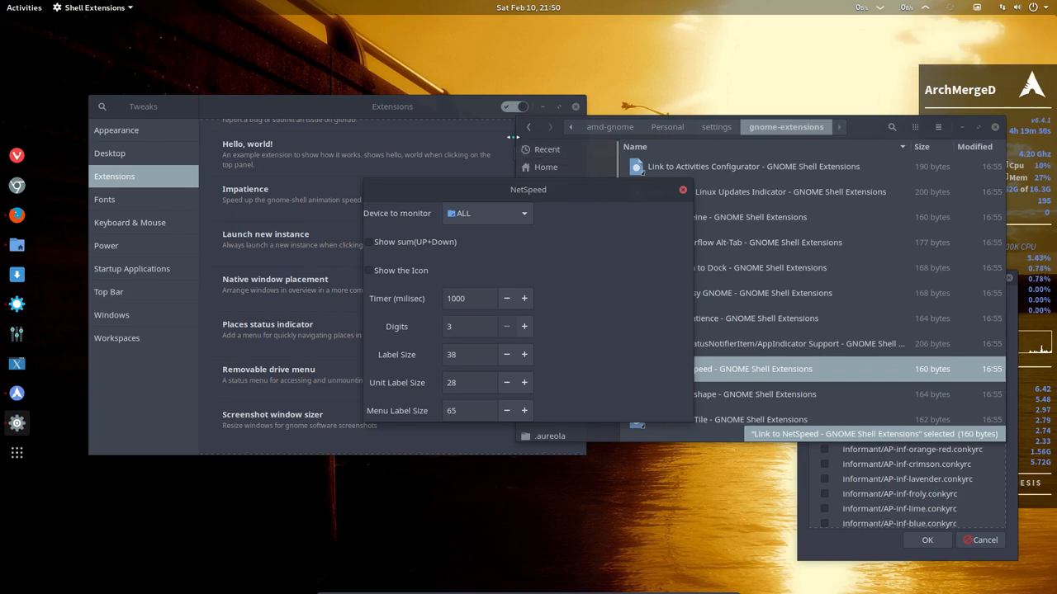
Step: Toggle 'Show the Icon' on and back off, then close the NetSpeed preferences
{"action": "left_click", "coordinate": [368, 270]}
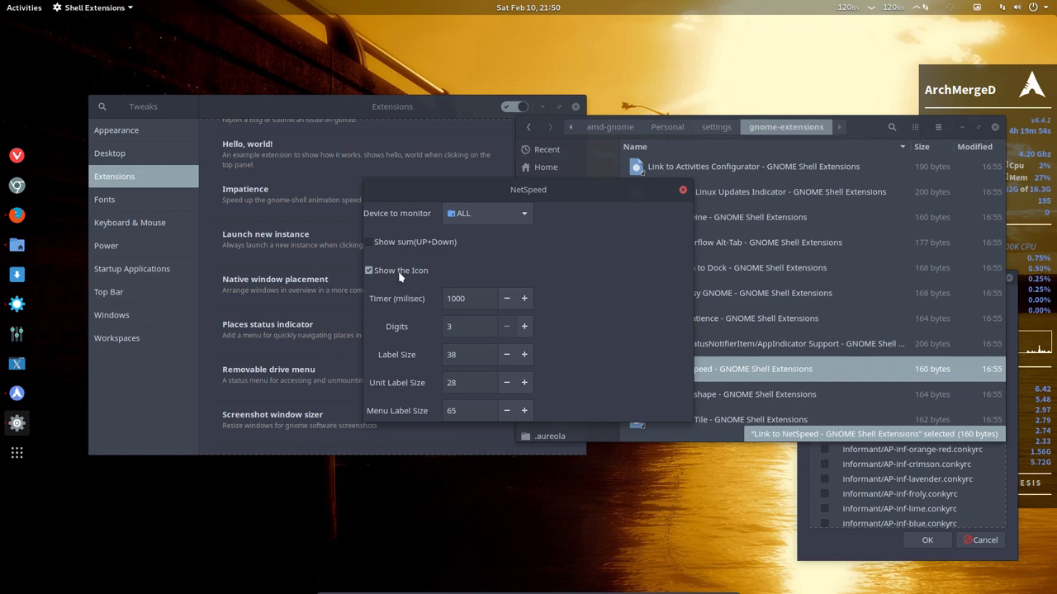
{"action": "left_click", "coordinate": [368, 270]}
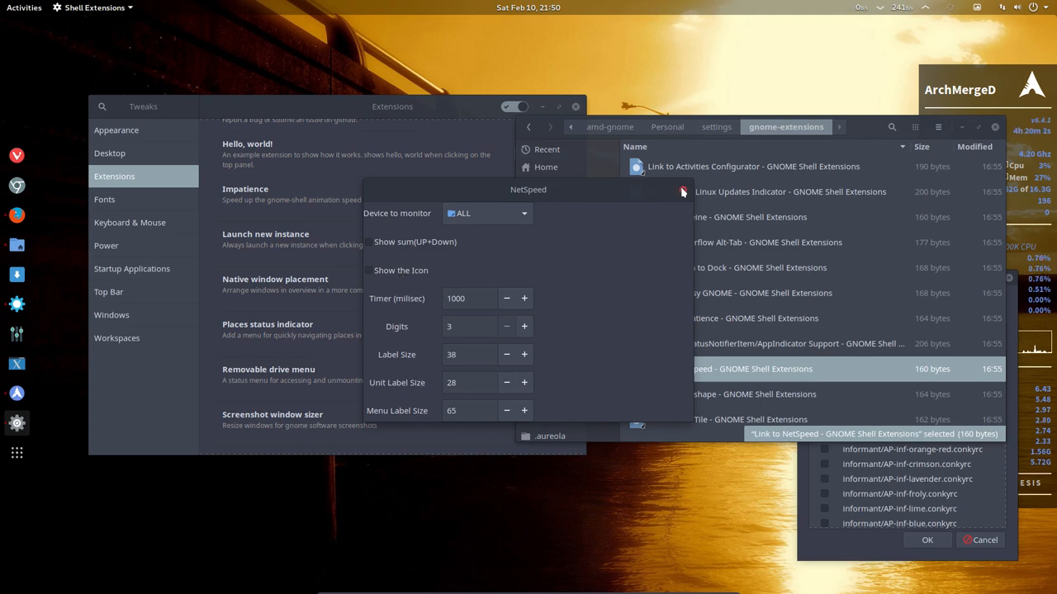
{"action": "left_click", "coordinate": [682, 190]}
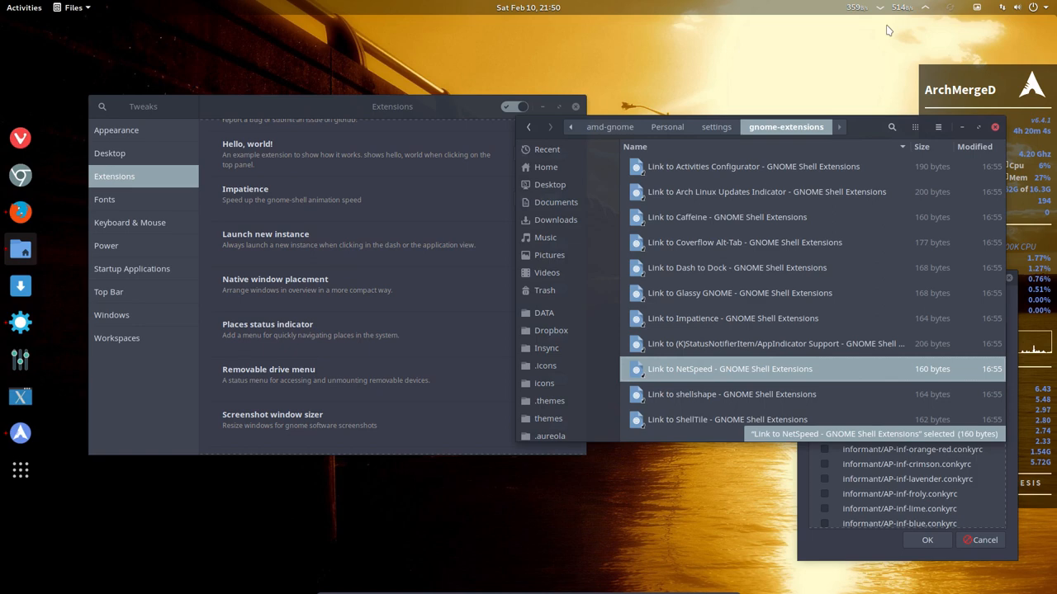
{"action": "mouse_move", "coordinate": [868, 59]}
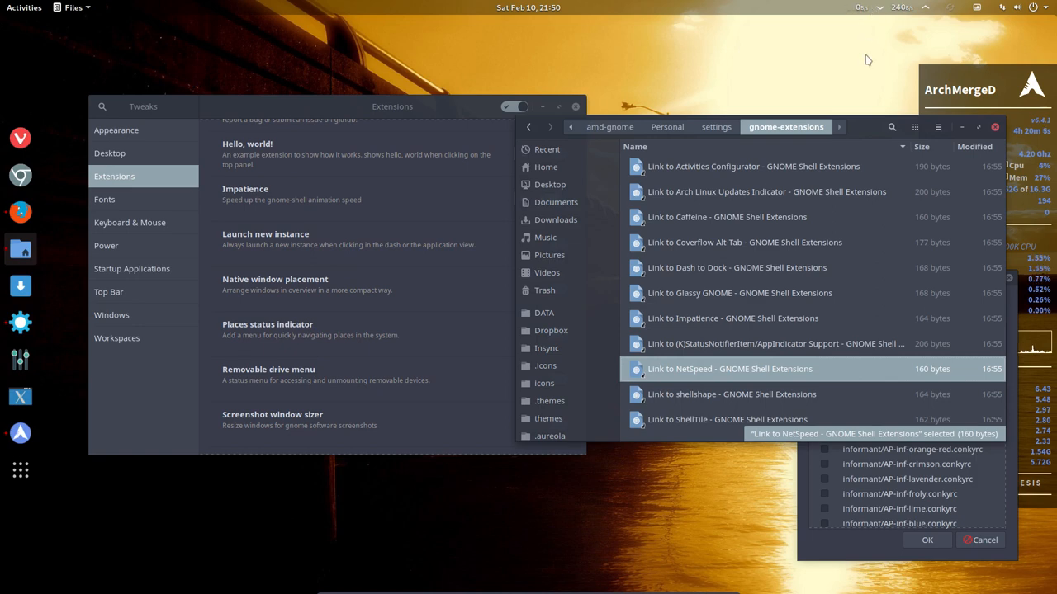